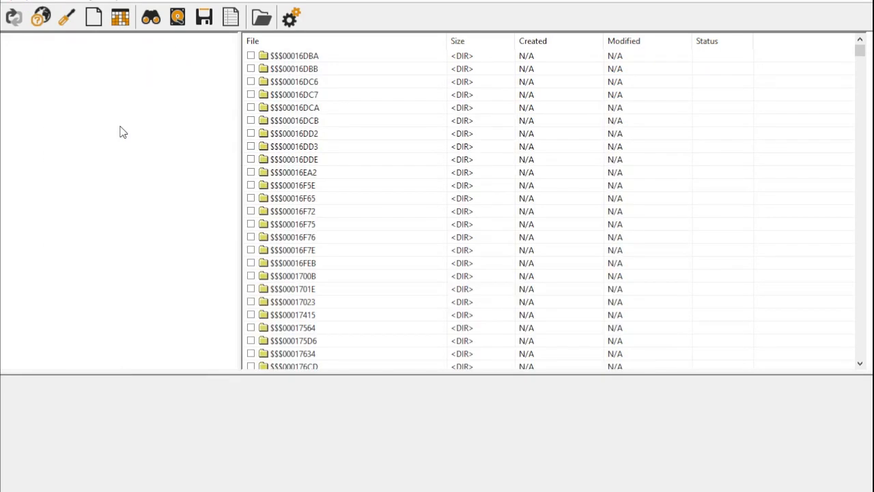
Search Partition 03 for *.jpg files, yielding 6,844 matches.
left_click(102, 124)
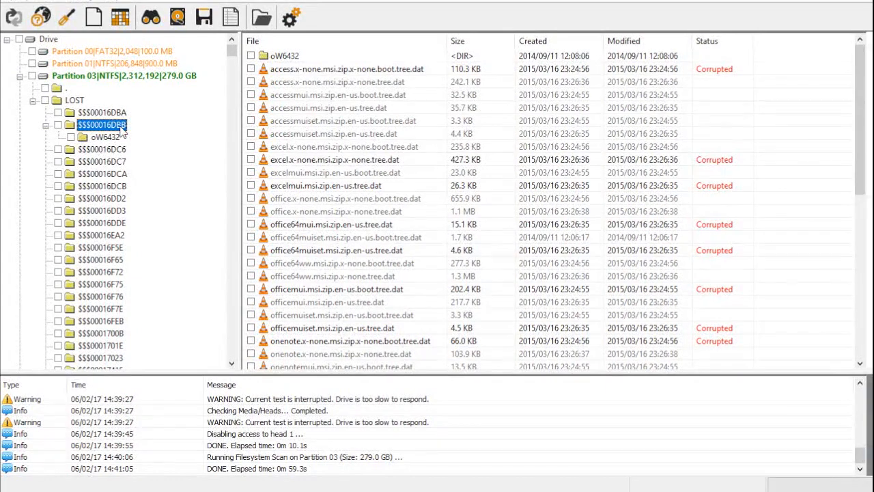
left_click(147, 15)
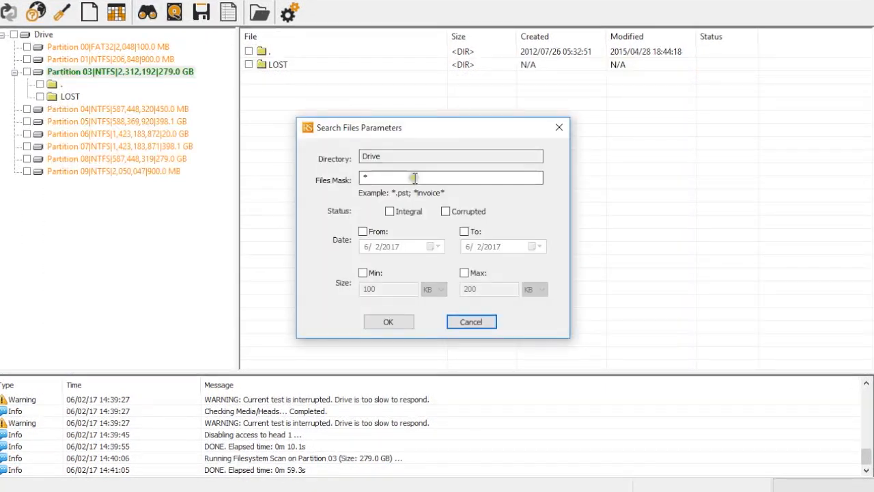
type(".jp")
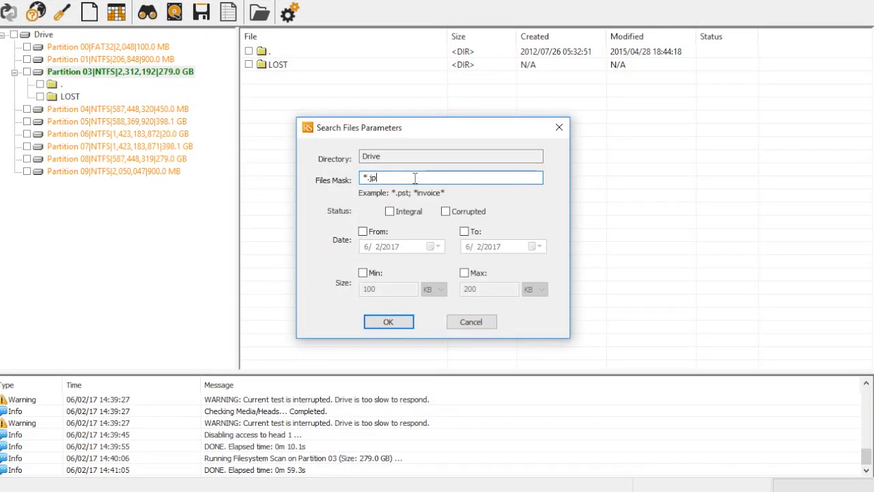
left_click(388, 322)
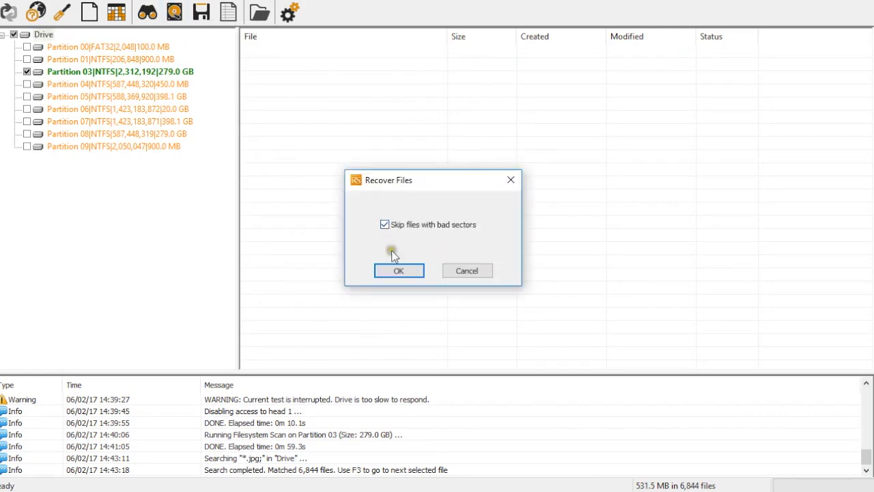
Recover the matched JPEGs with 'Skip files with bad sectors' kept, then abort mid-run.
left_click(399, 270)
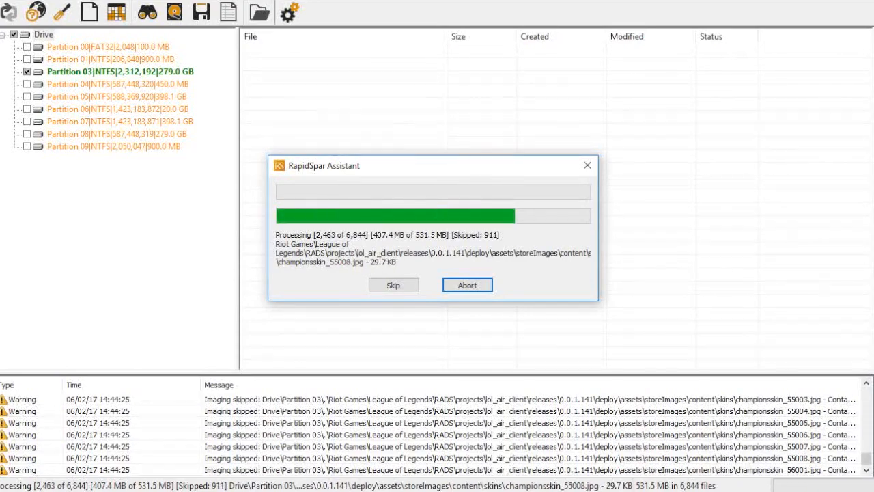
left_click(467, 286)
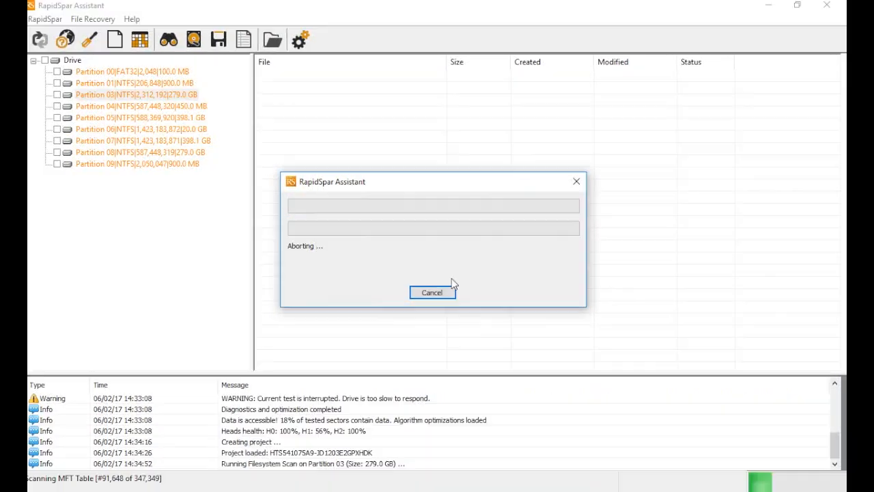